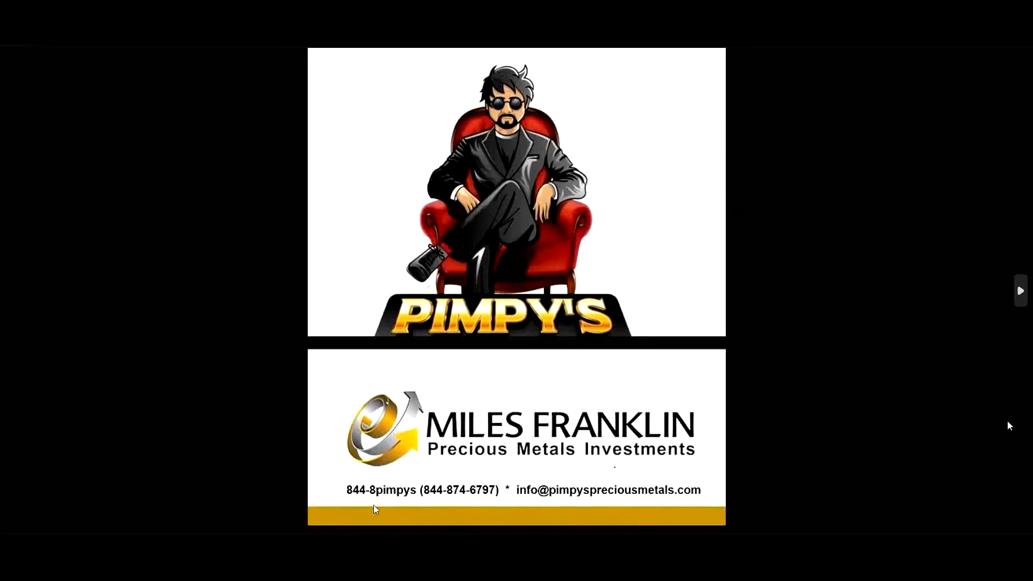
mouse_move(685, 496)
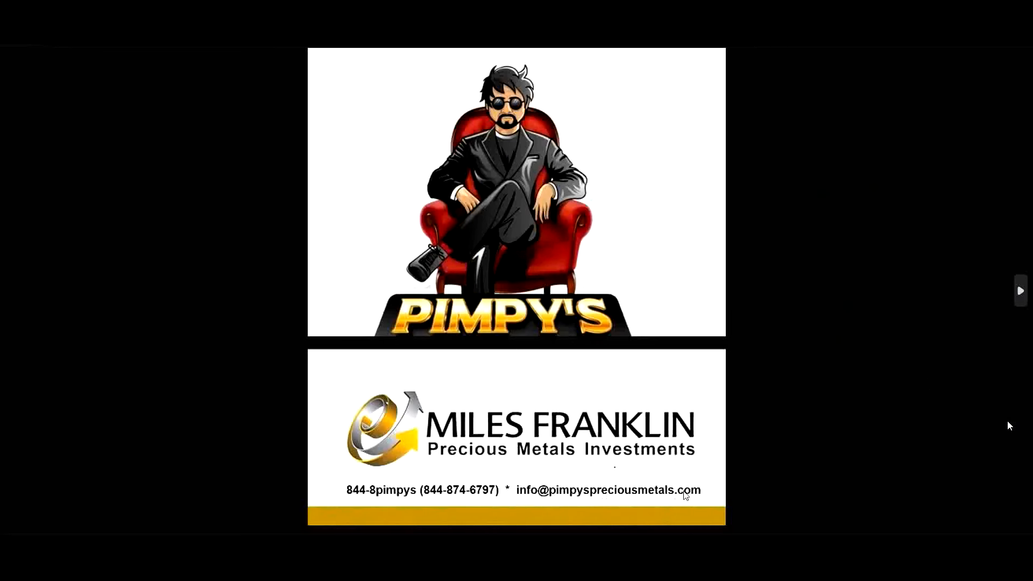
mouse_move(955, 387)
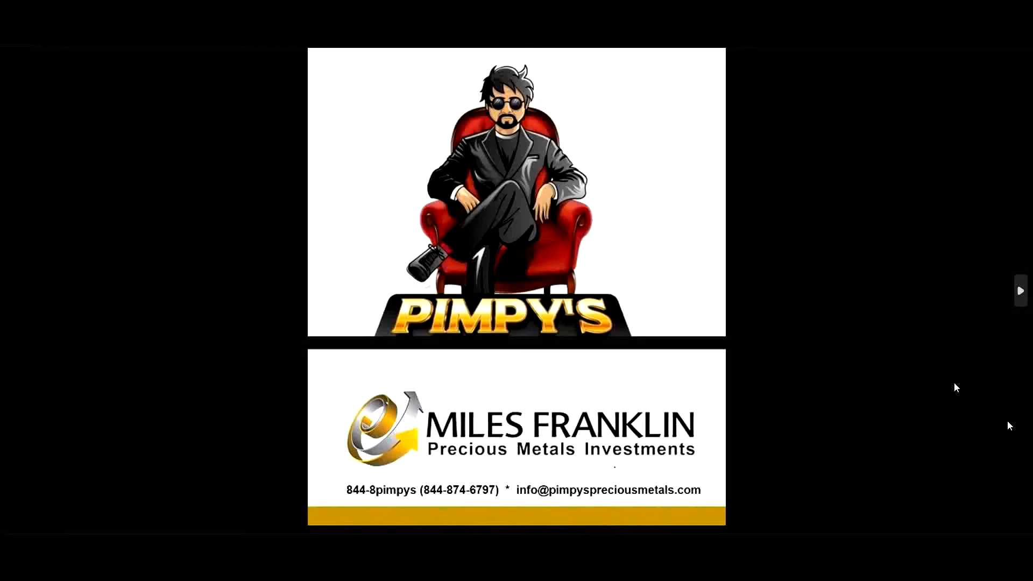
- Exit full screen to show the dinar video's watch page paused at 0:35
click(1021, 291)
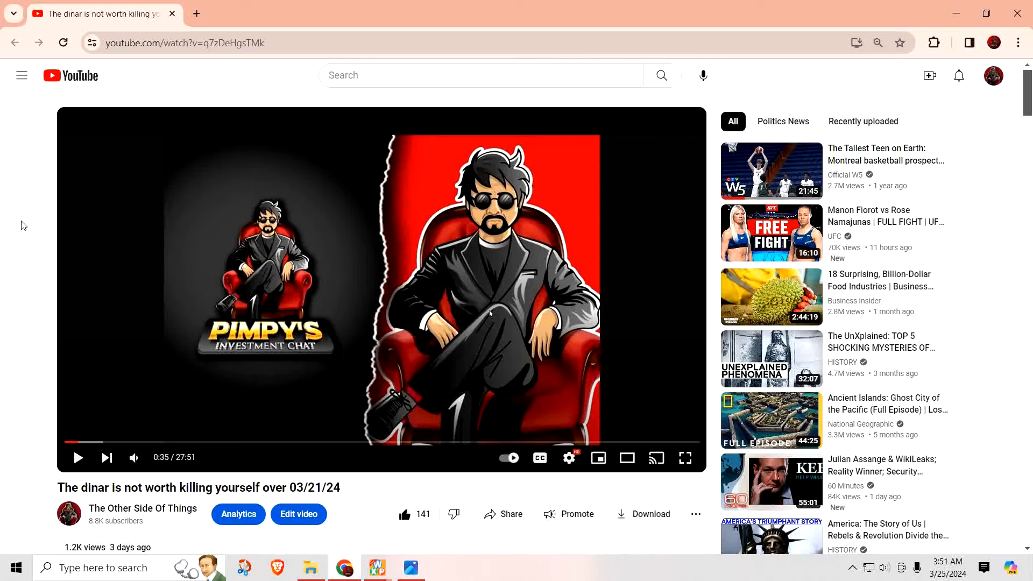
- Scroll past the description to the 64 comments and the expanded six-reply thread
scroll(down, 3)
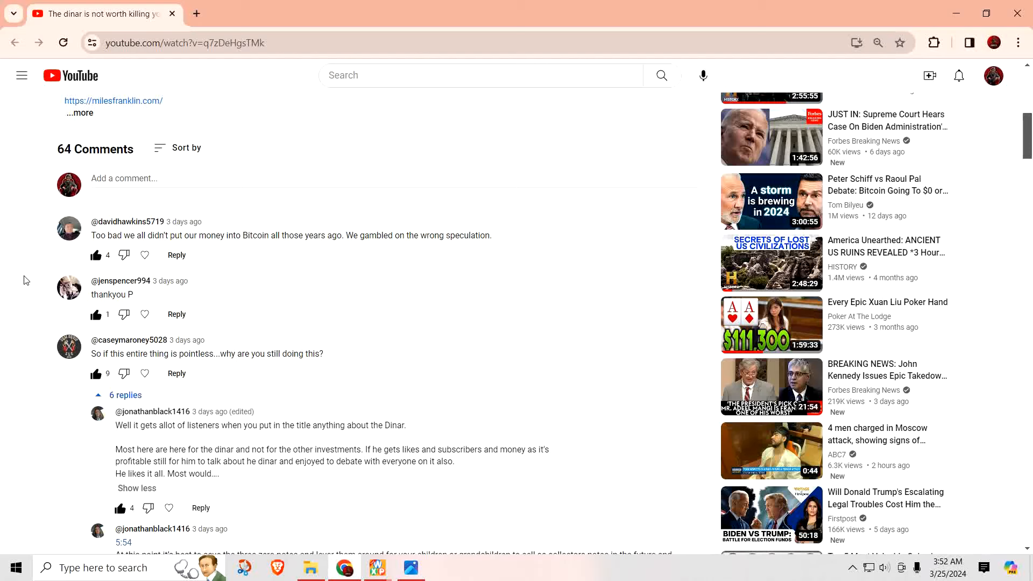
mouse_move(8, 285)
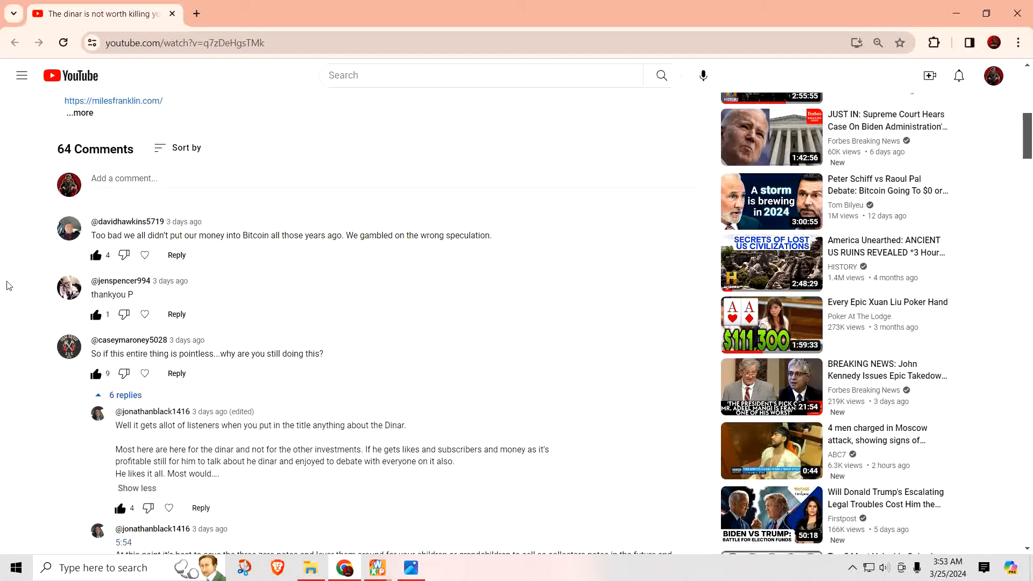
scroll(down, 3)
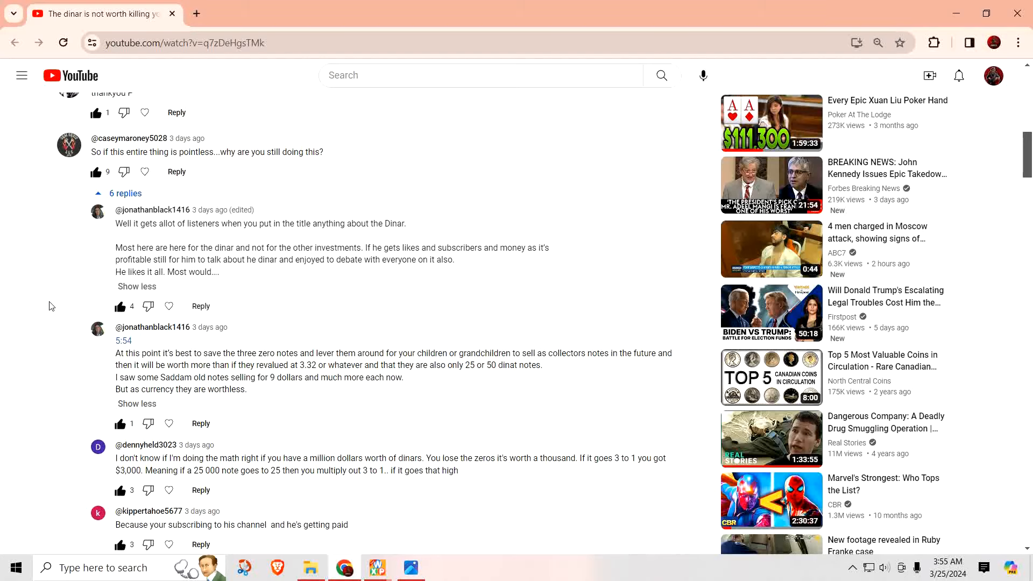
scroll(down, 3)
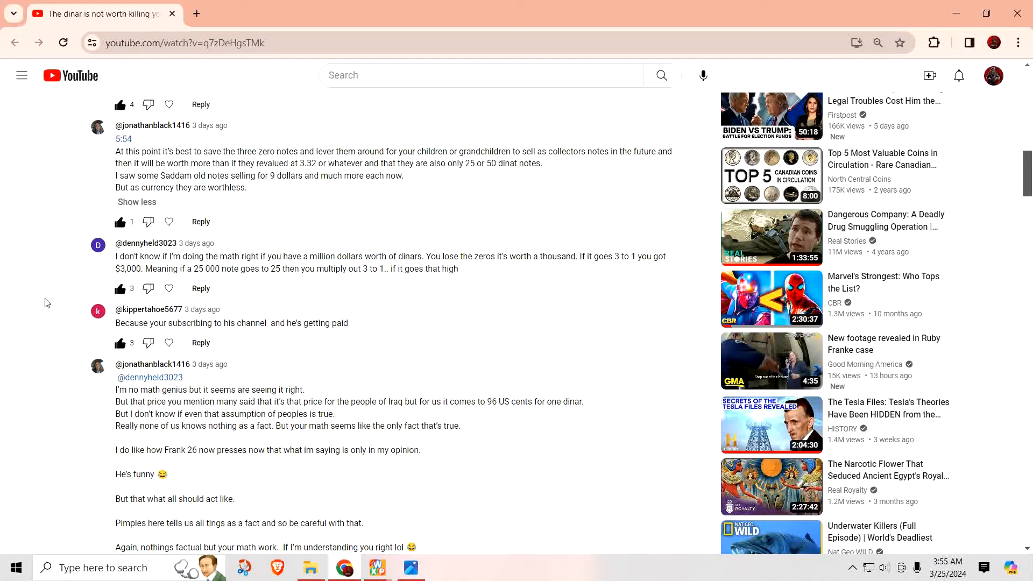
scroll(down, 3)
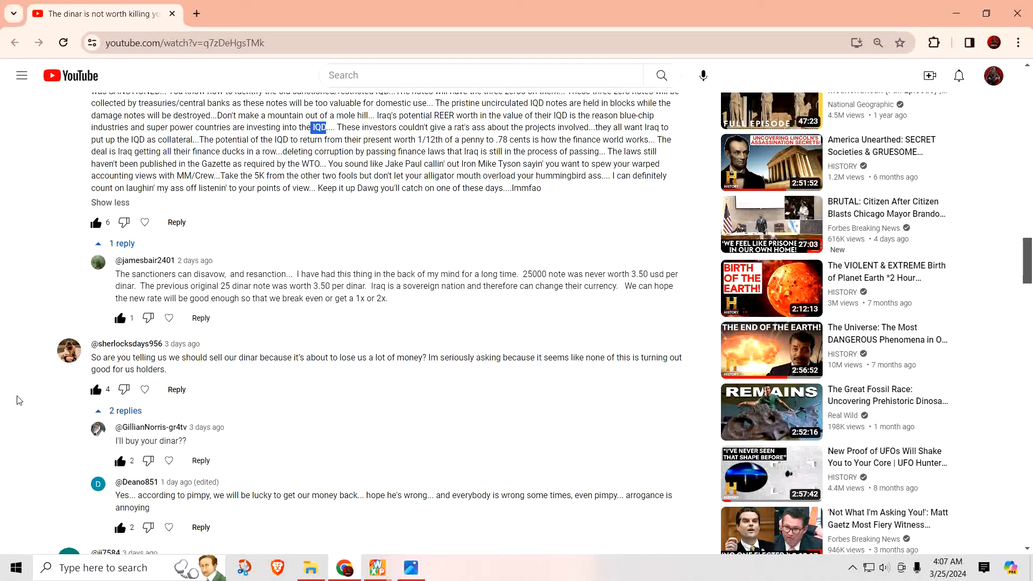
mouse_move(13, 396)
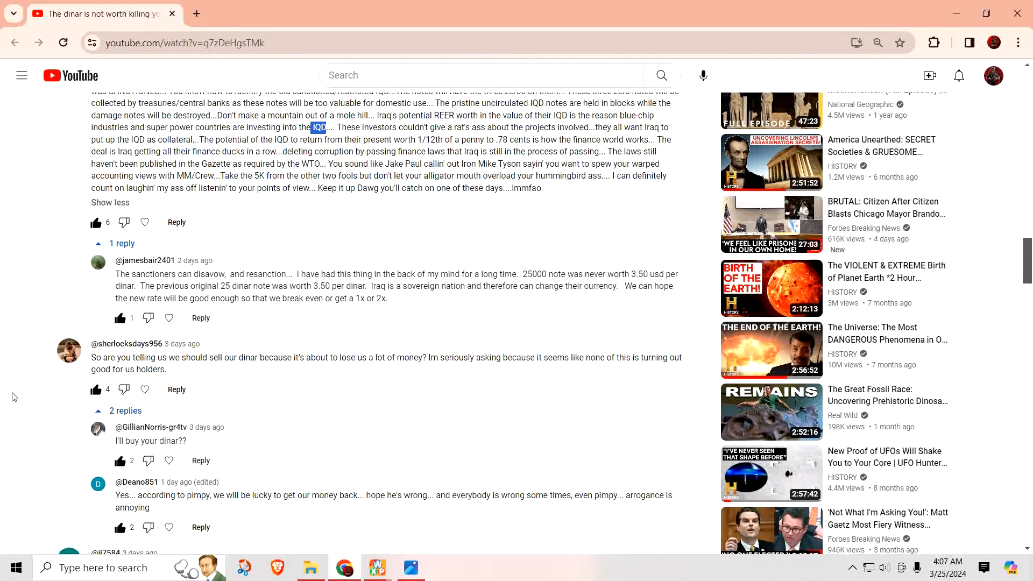
scroll(down, 3)
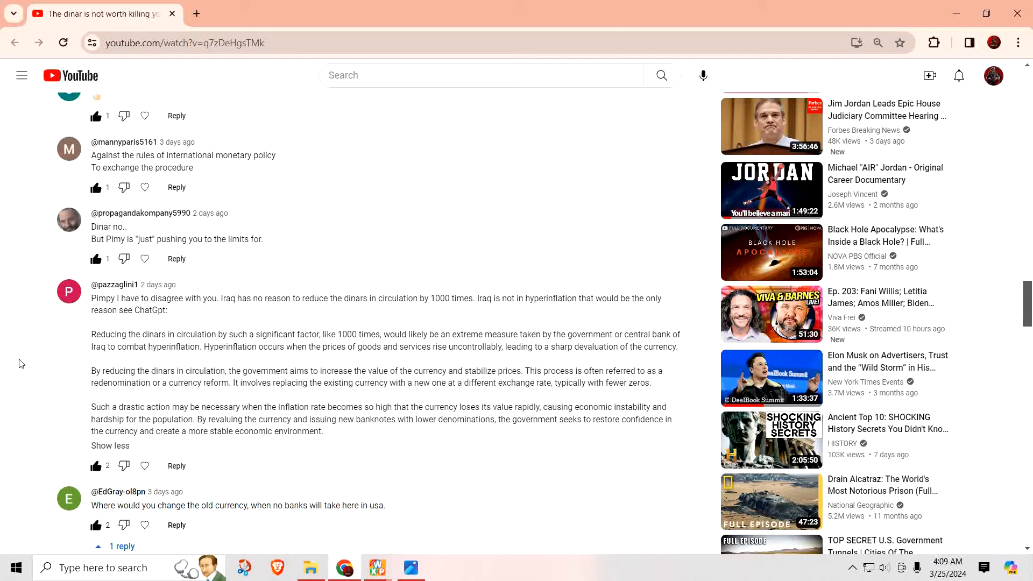
scroll(down, 3)
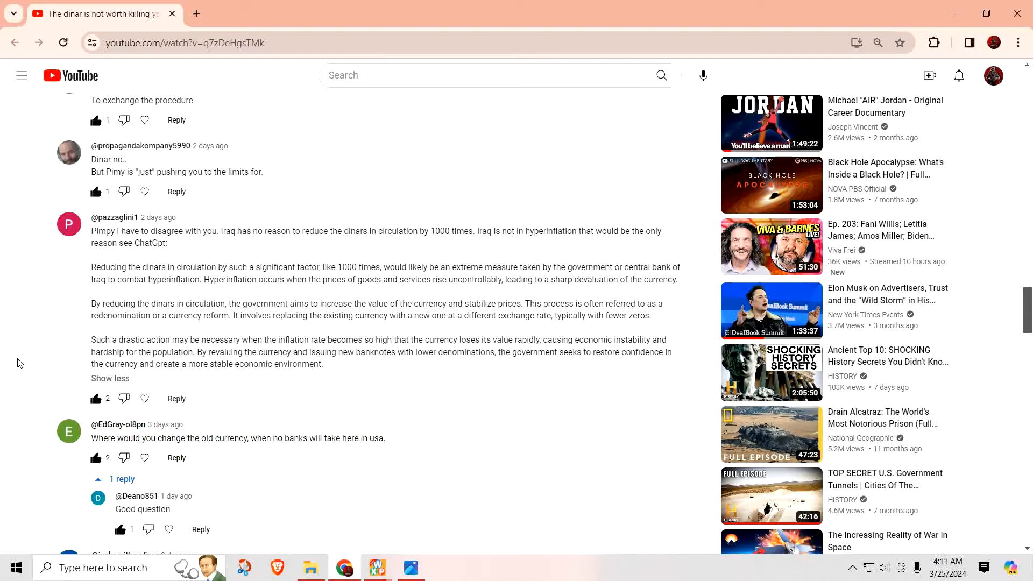
scroll(down, 3)
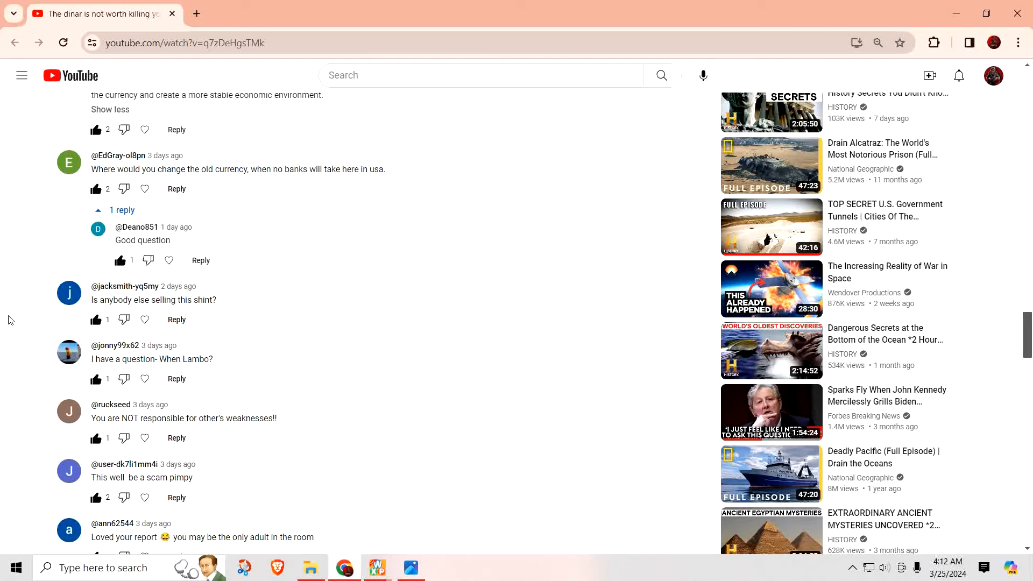
scroll(down, 3)
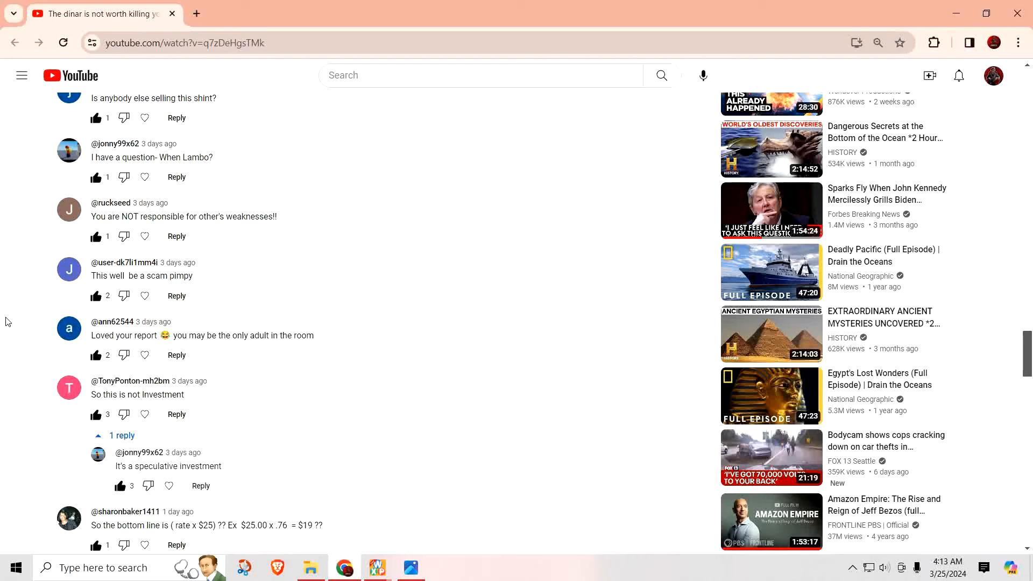
scroll(down, 3)
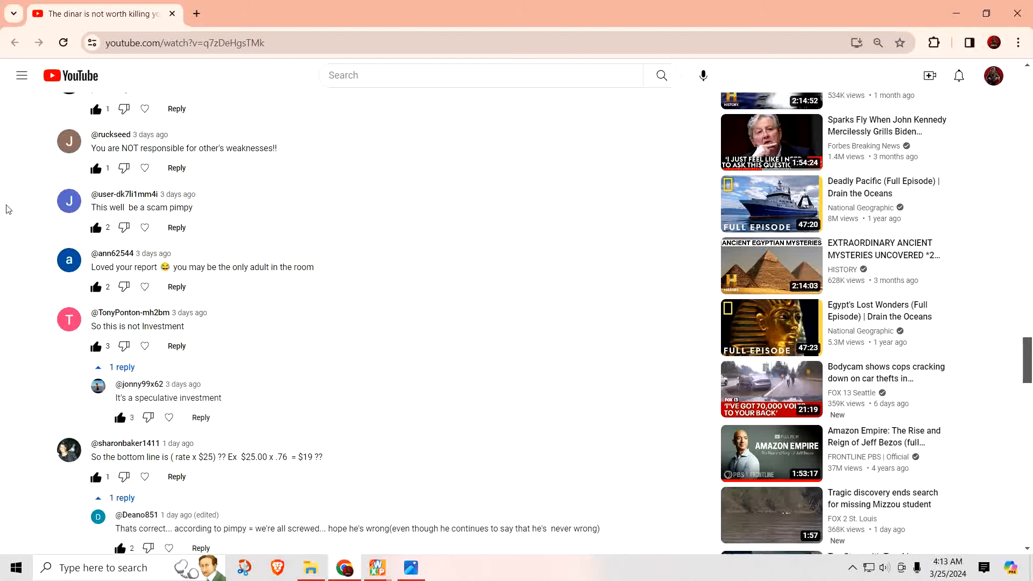
scroll(down, 3)
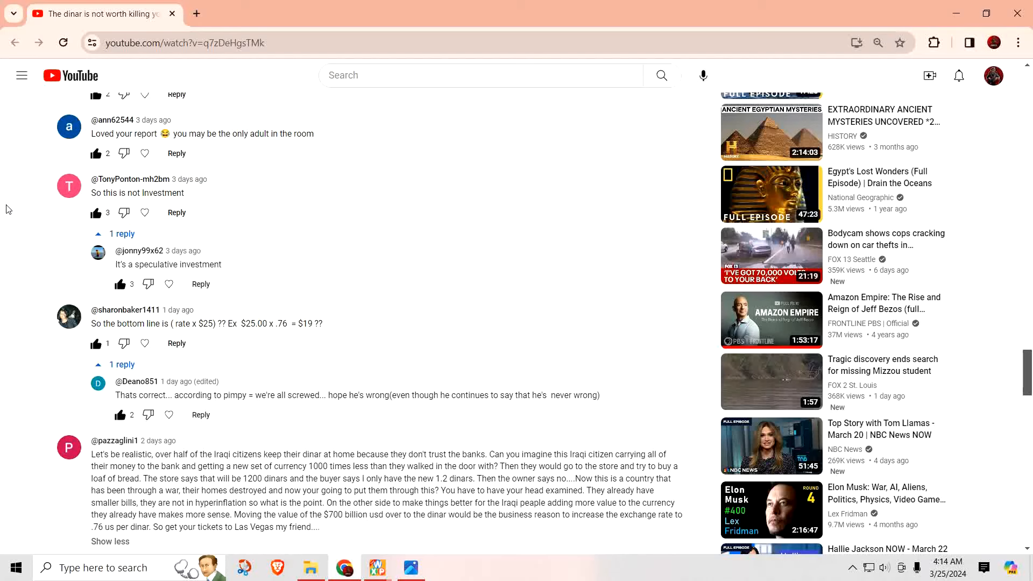
scroll(down, 3)
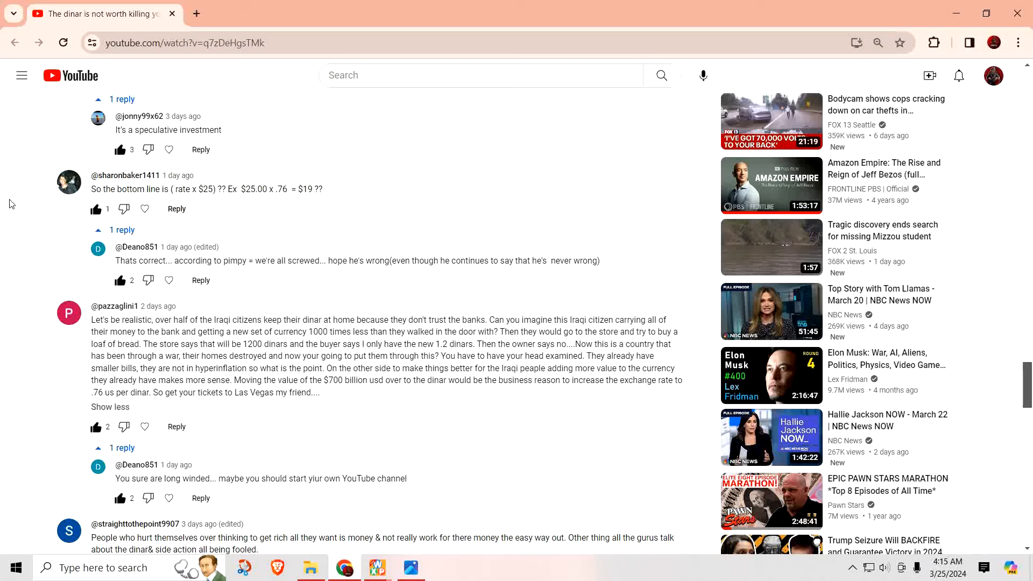
scroll(down, 3)
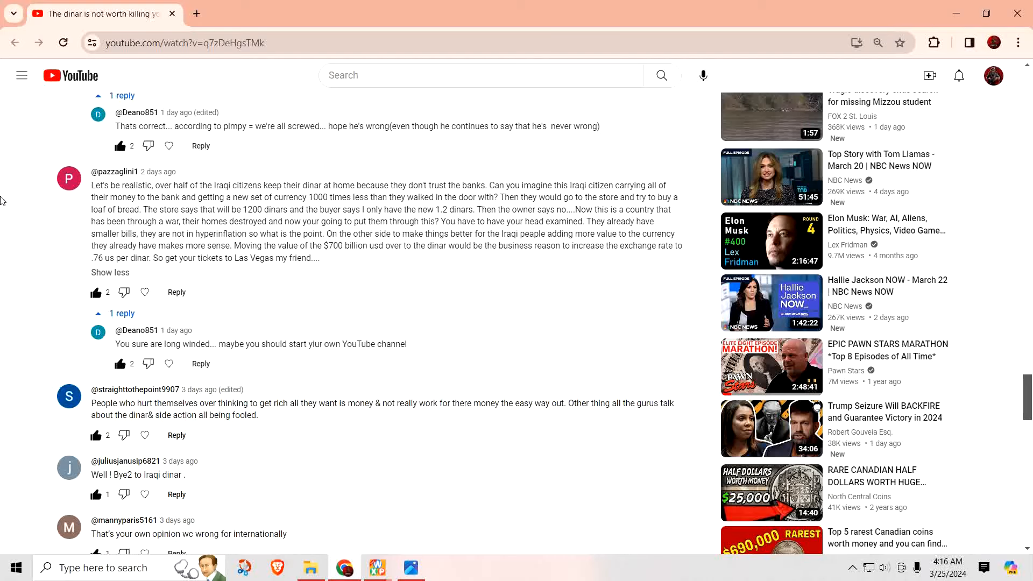
scroll(down, 3)
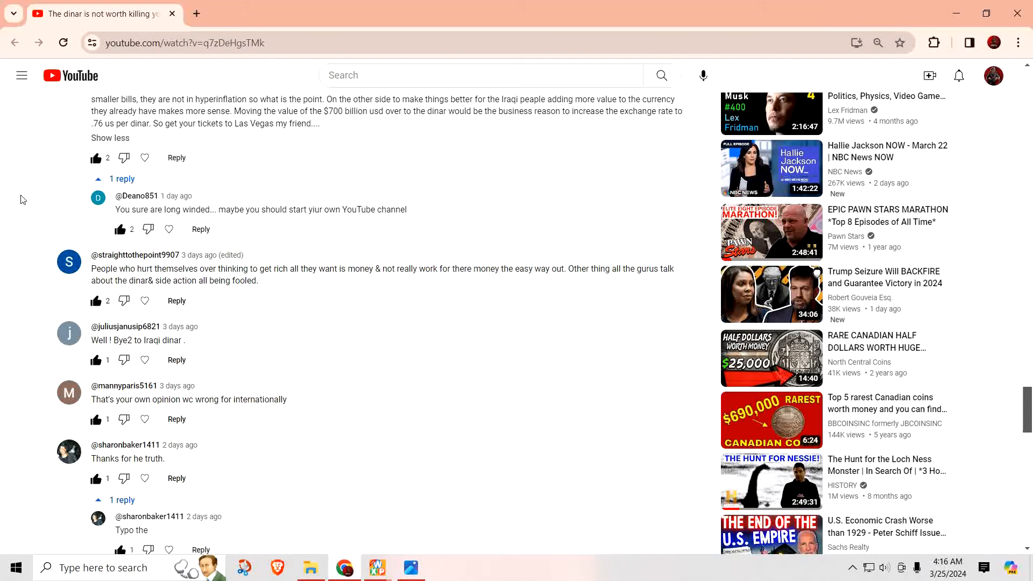
scroll(down, 3)
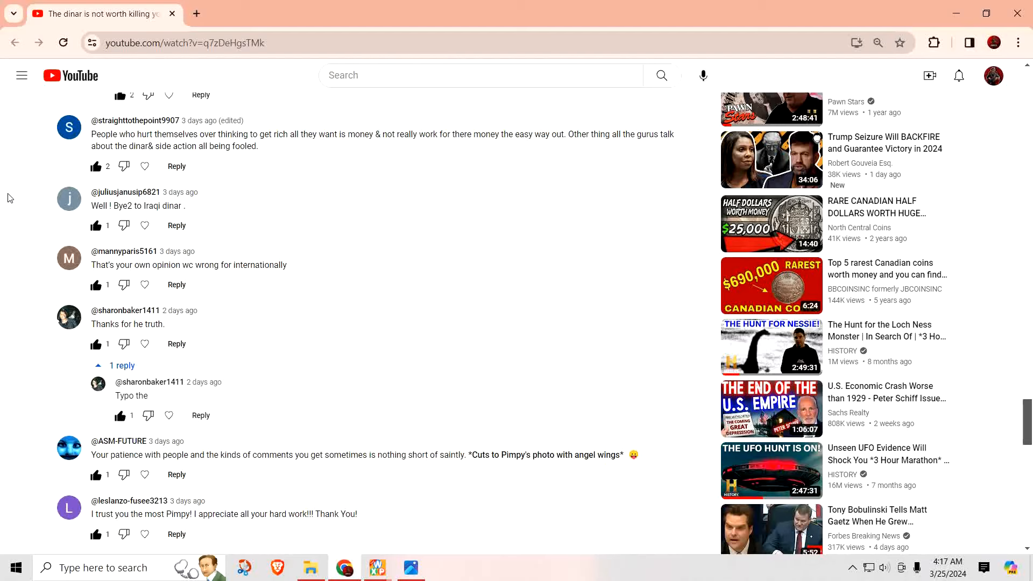
scroll(down, 3)
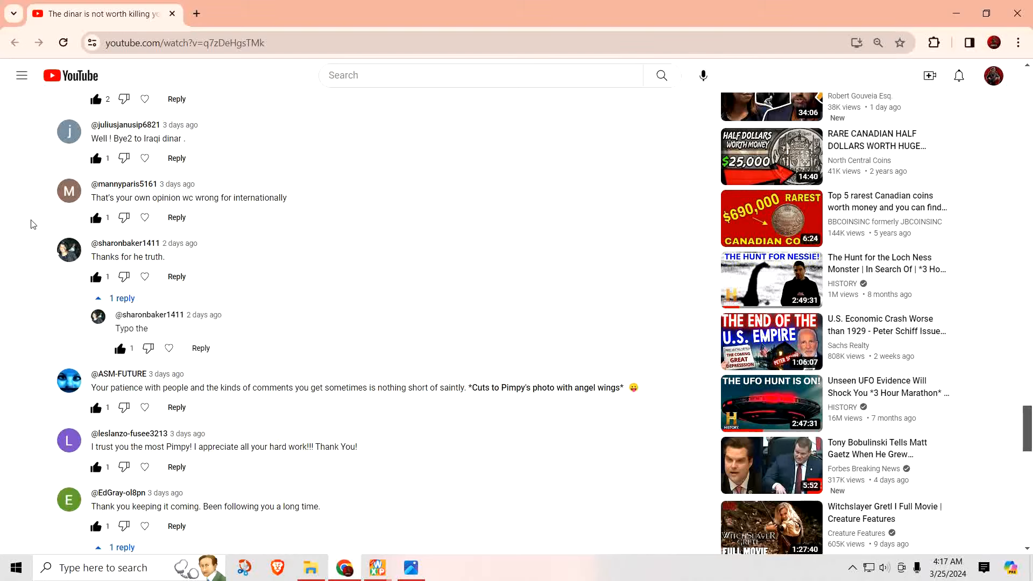
scroll(down, 3)
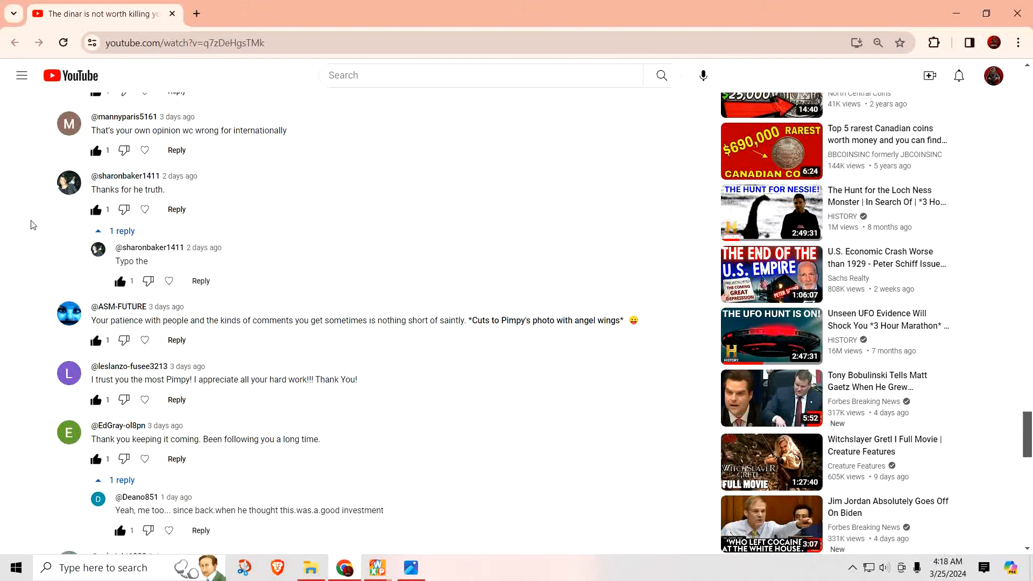
scroll(down, 3)
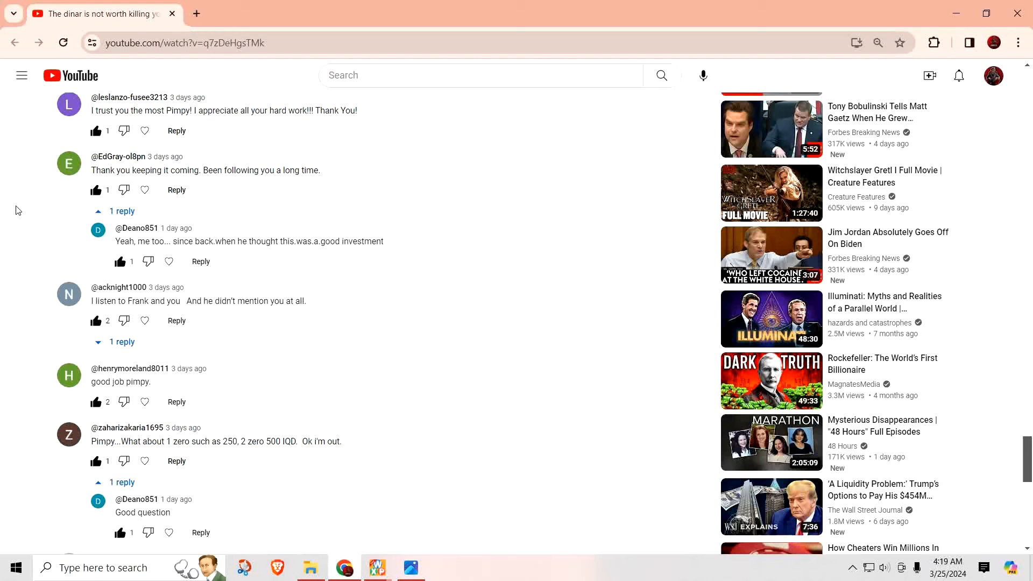
scroll(down, 3)
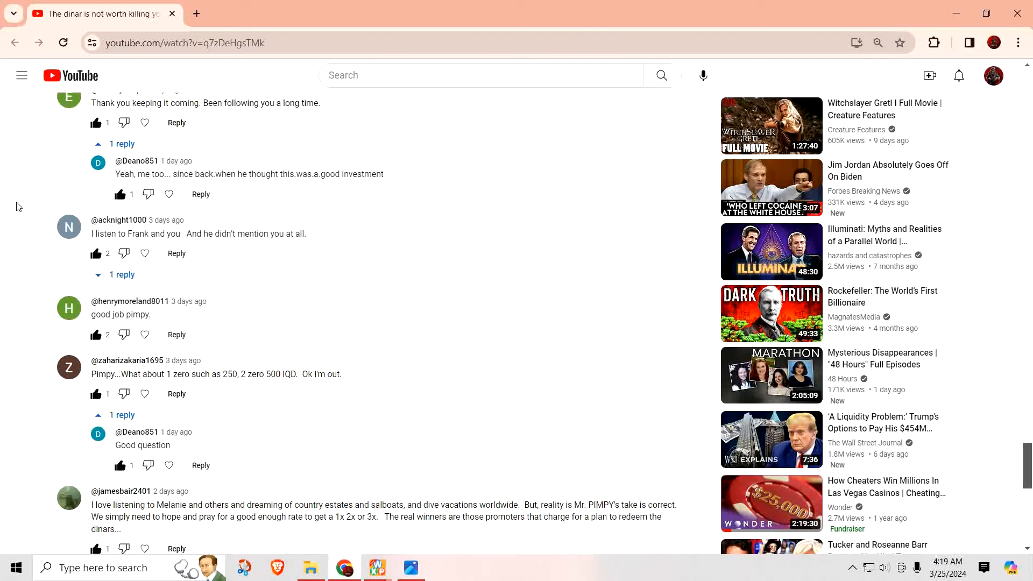
scroll(down, 3)
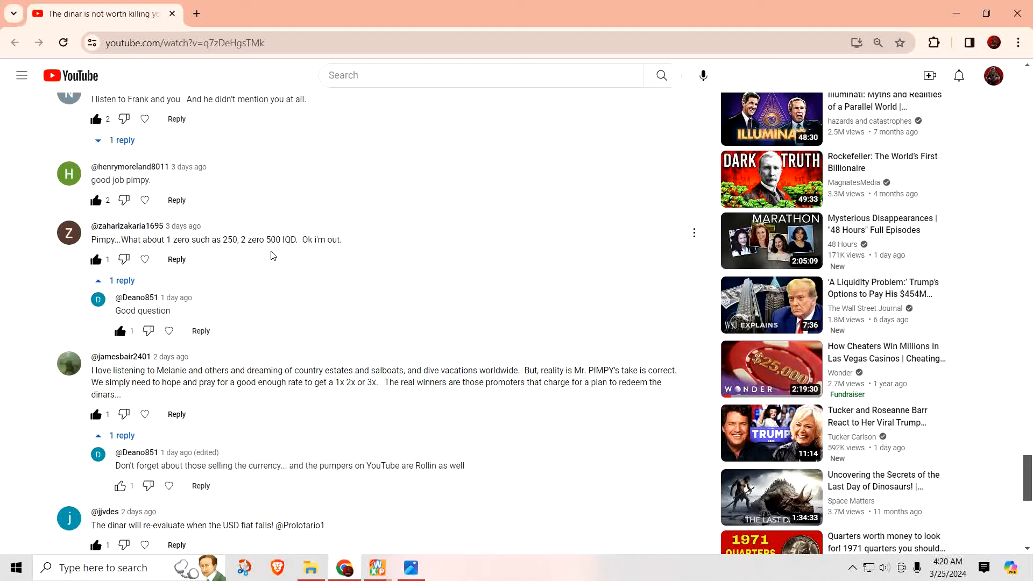
scroll(down, 3)
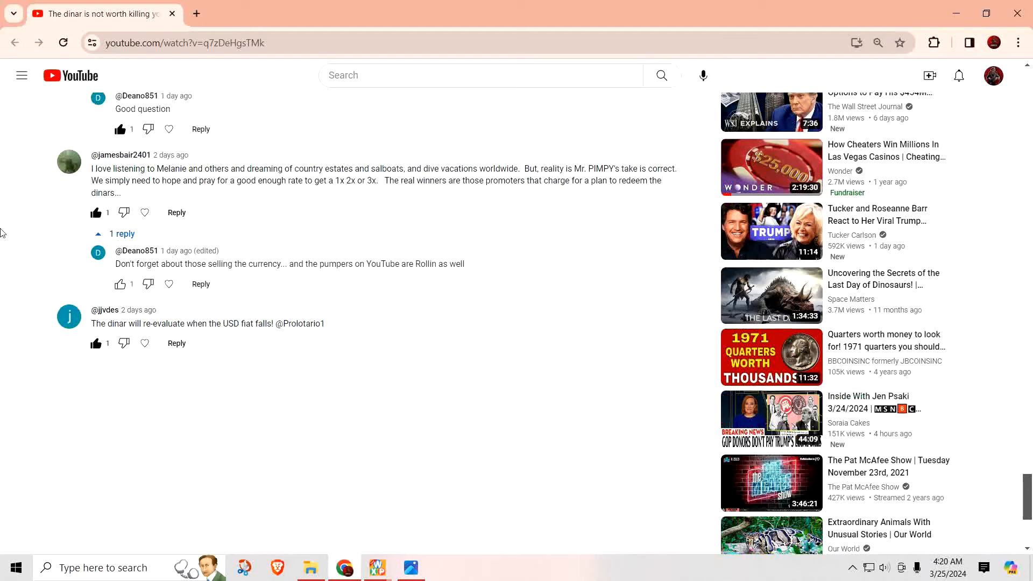